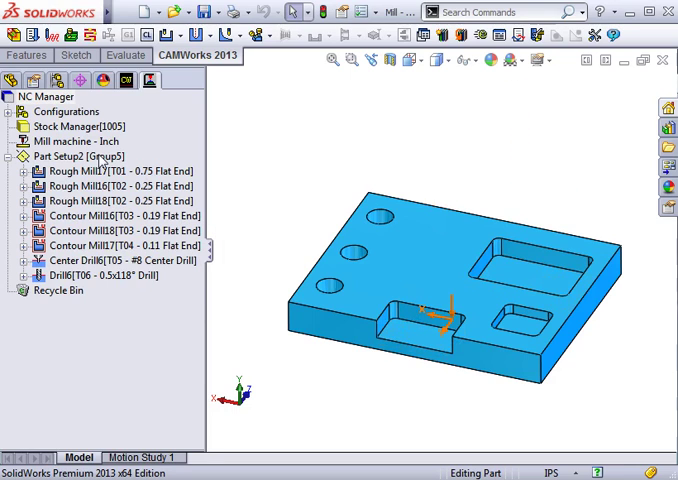
# Step: Combine Part Setup2's Rough Mill and Contour Mill operations that share tool diameters
pyautogui.rightClick(70, 157)
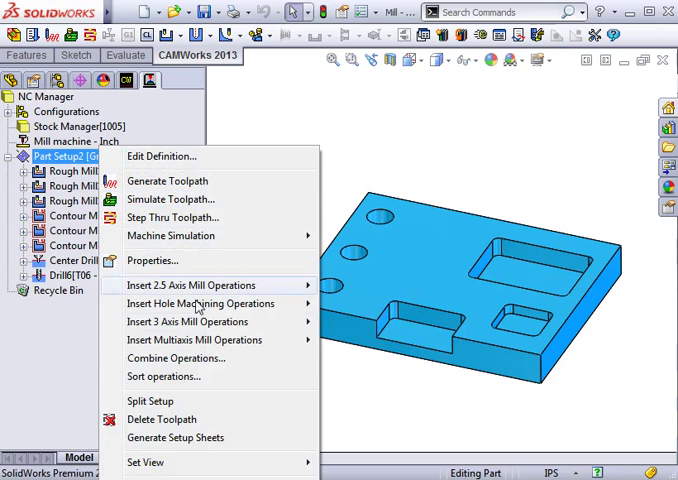
pyautogui.click(176, 358)
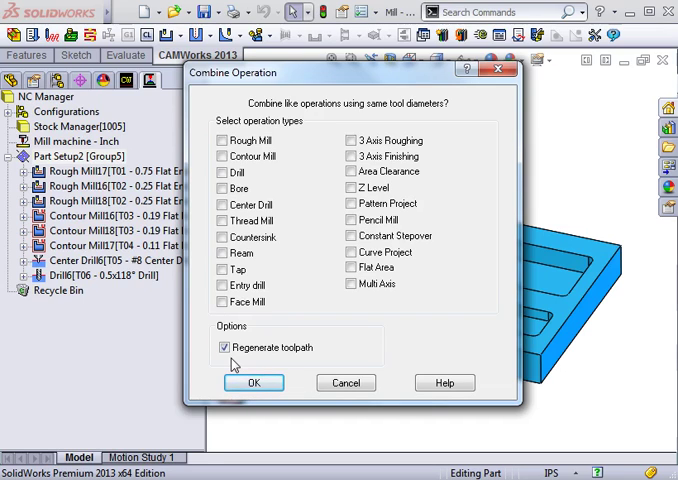
pyautogui.click(221, 140)
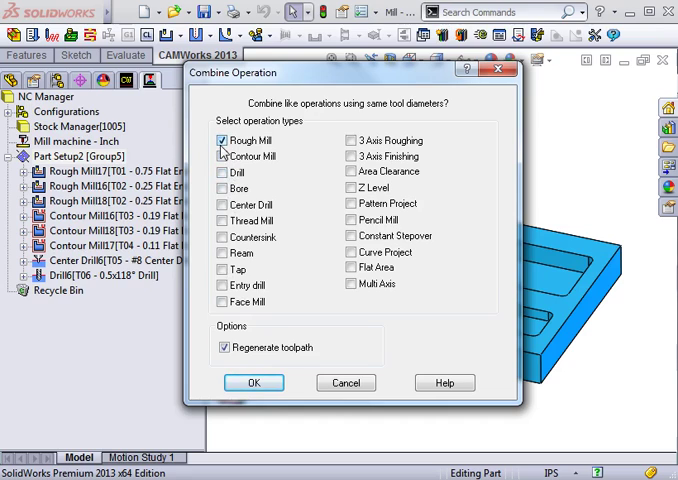
pyautogui.click(222, 156)
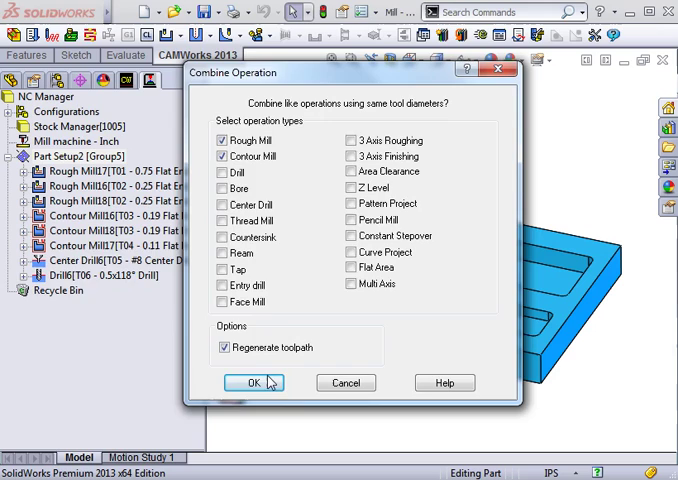
pyautogui.click(252, 382)
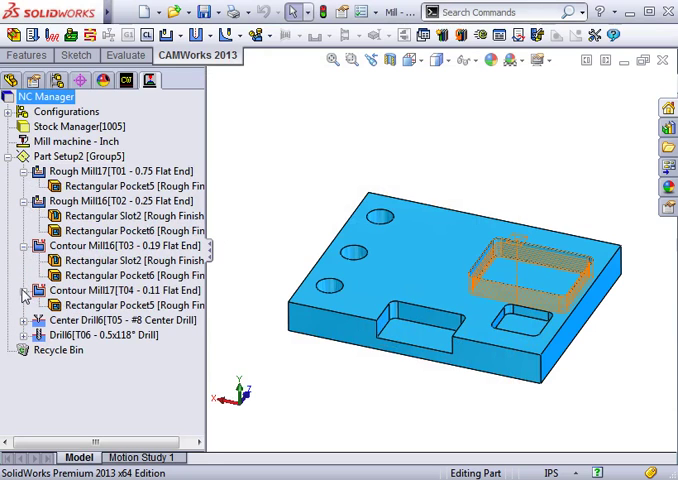
# Step: Review the combined tree and bring up Rough Mill17's context menu
pyautogui.rightClick(80, 201)
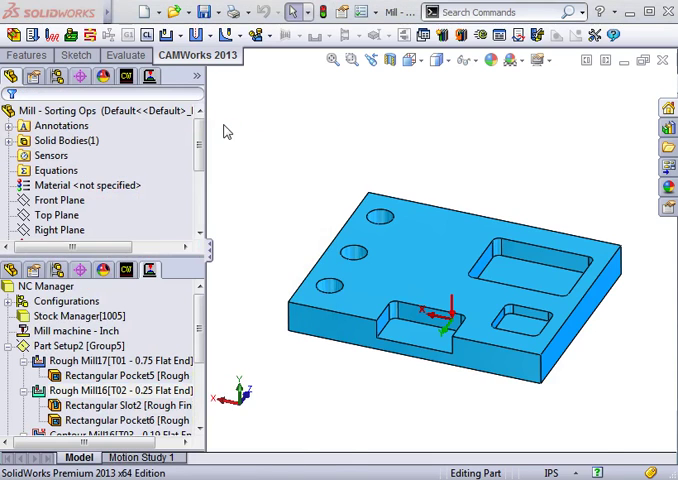
pyautogui.doubleClick(118, 360)
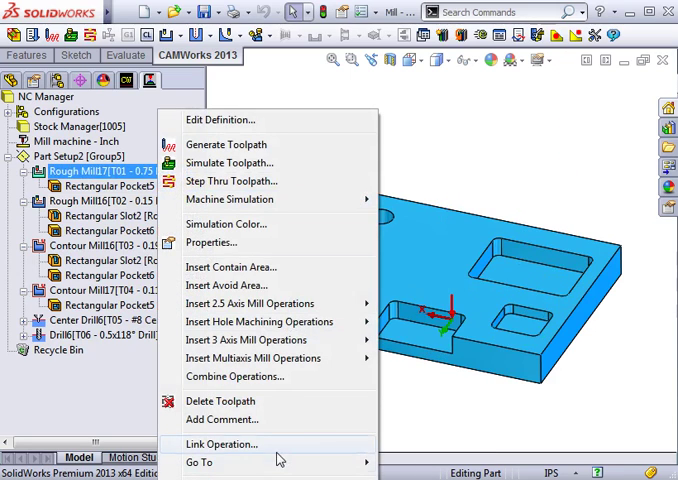
# Step: Link Rough Mill16 to Rough Mill17, sharing the 0.75 flat end tool
pyautogui.click(220, 443)
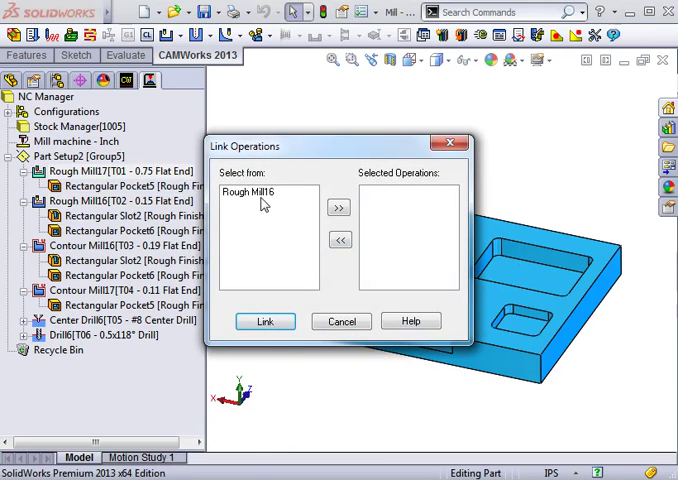
pyautogui.click(256, 191)
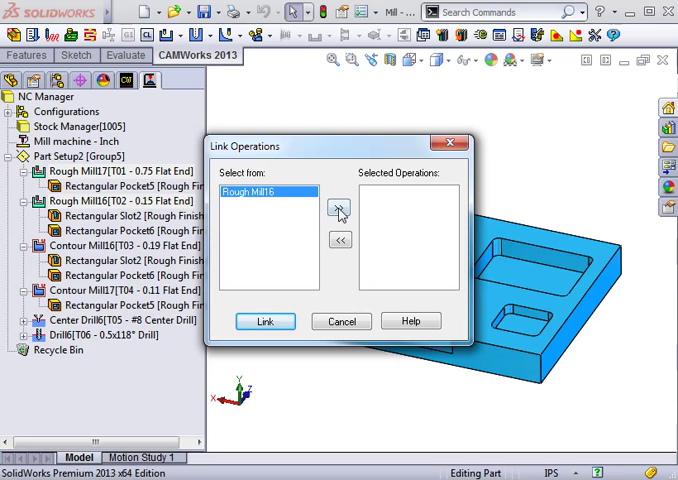
pyautogui.click(338, 210)
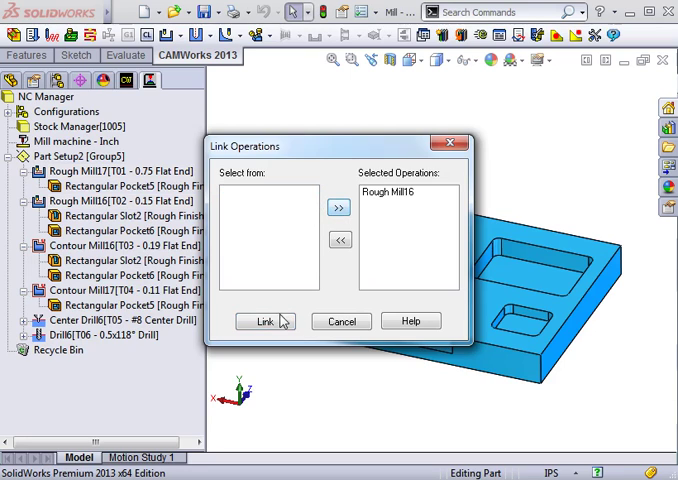
pyautogui.click(265, 321)
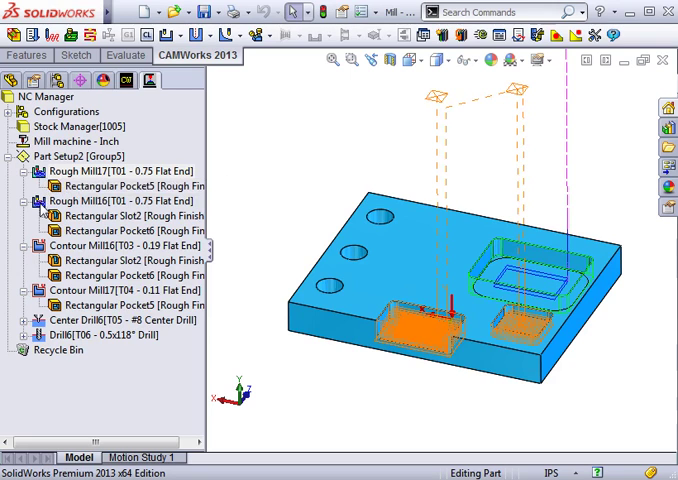
# Step: Edit Rough Mill16's definition to review pocketing pattern choices on the Roughing tab
pyautogui.rightClick(75, 200)
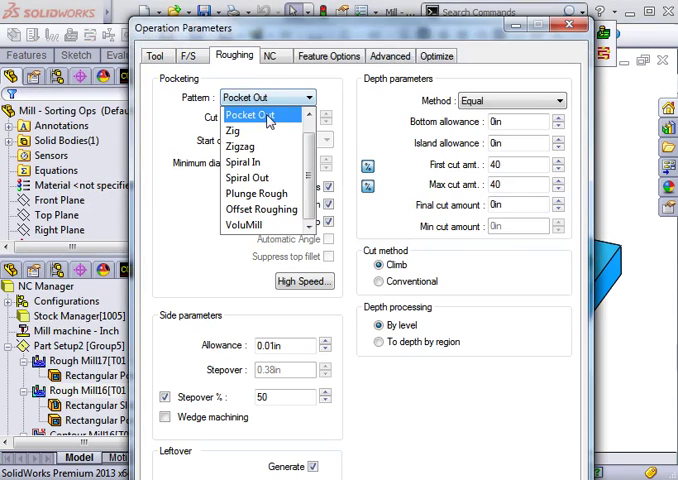
pyautogui.click(265, 117)
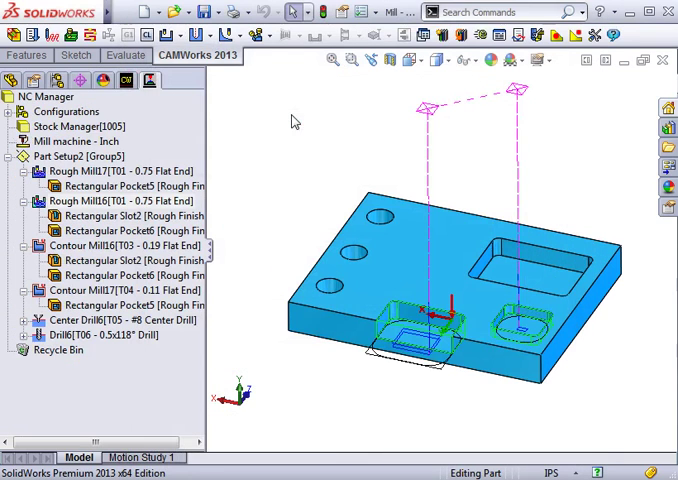
pyautogui.click(138, 186)
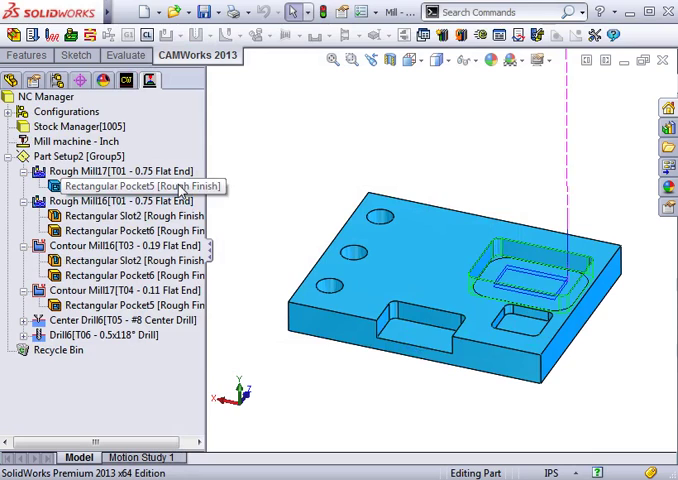
# Step: View Rectangular Pocket5 and Rectangular Slot2 toolpaths, then start unlinking Rough Mill16 from Rough Mill17
pyautogui.click(137, 230)
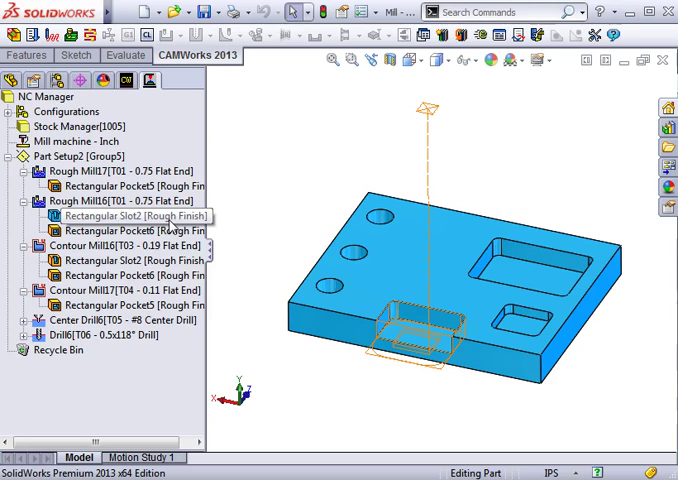
pyautogui.click(135, 215)
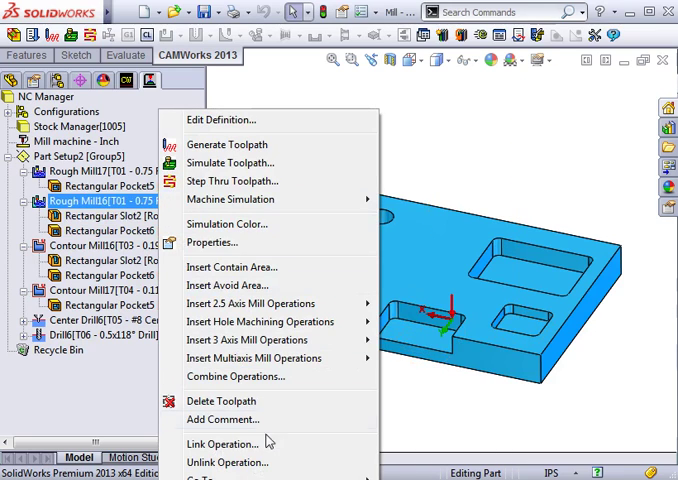
pyautogui.click(211, 461)
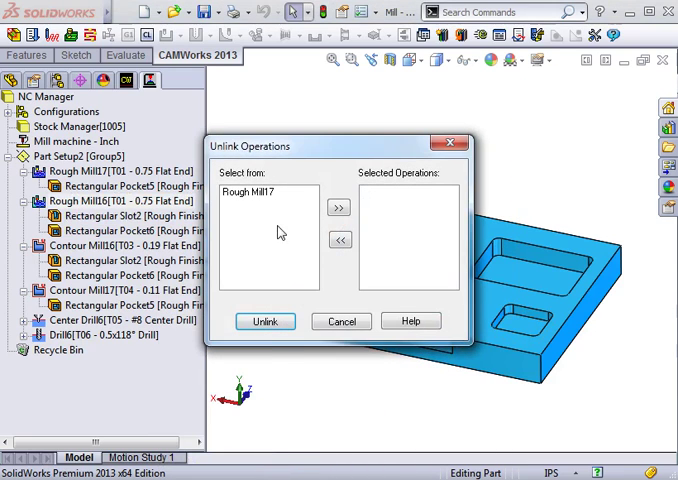